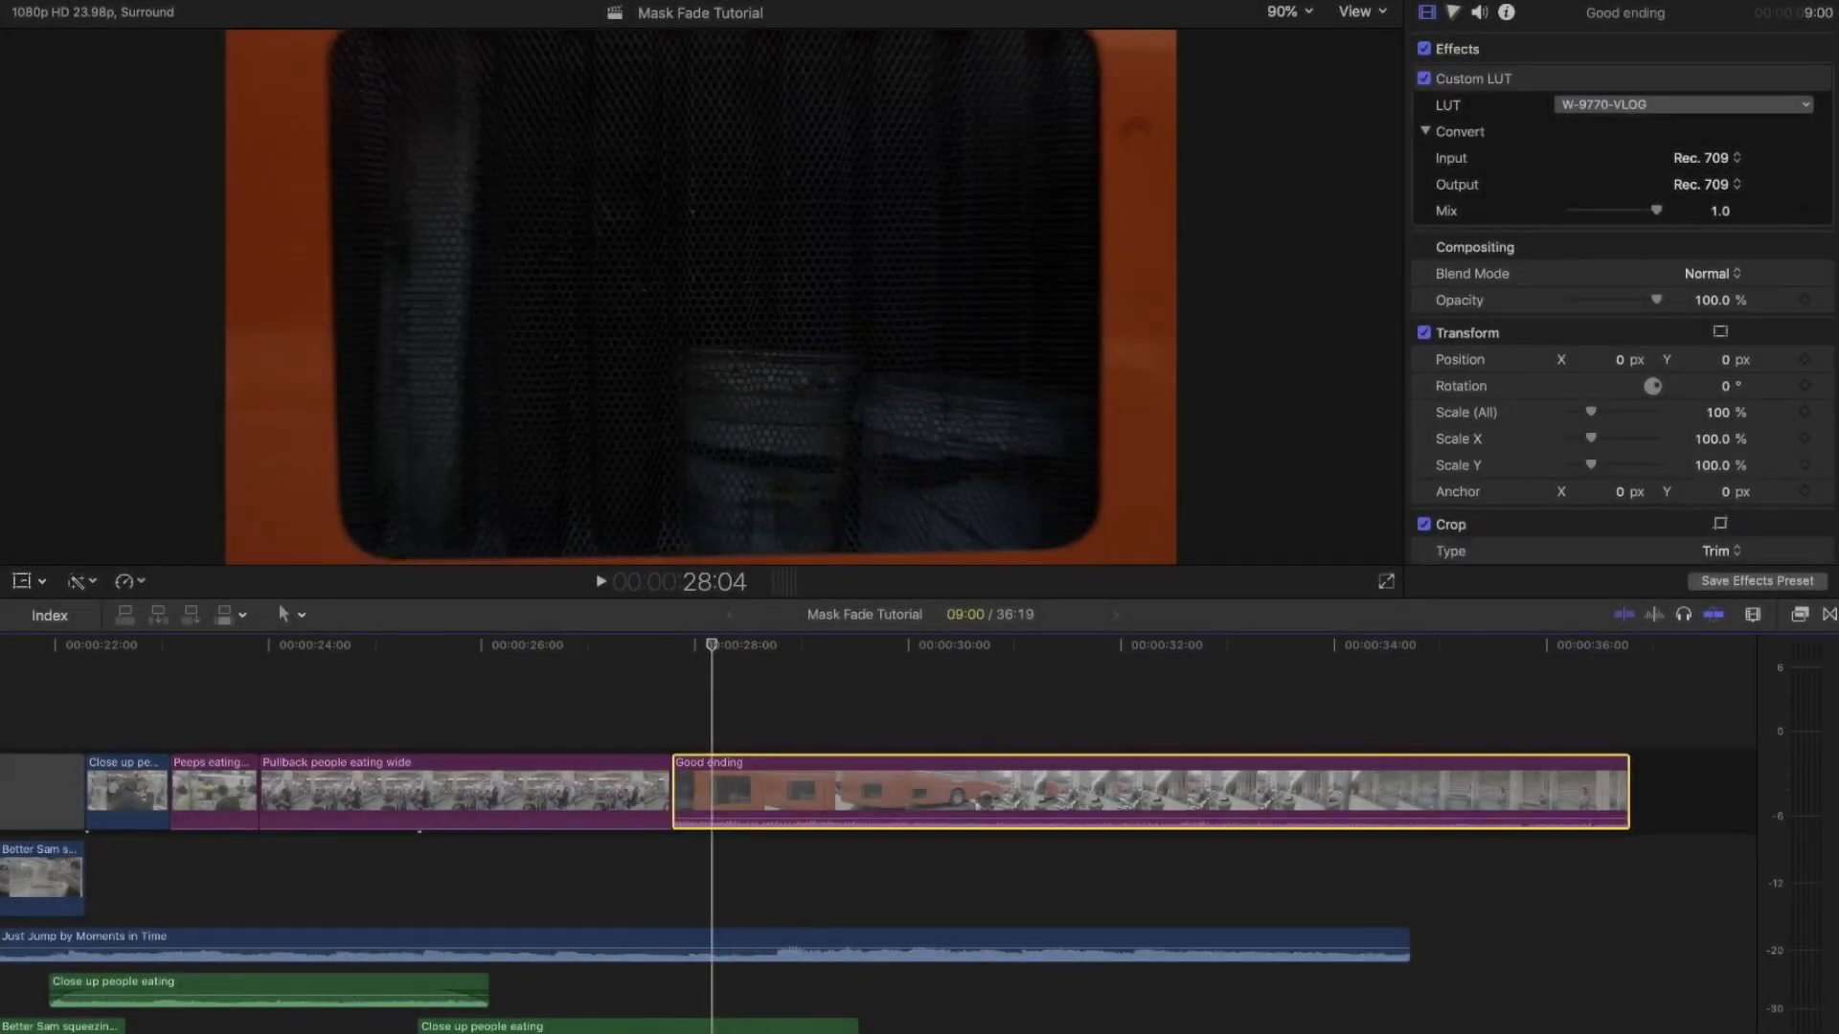
# Bring up the video effects list in the Effects browser to locate Draw Mask.
pyautogui.click(1801, 613)
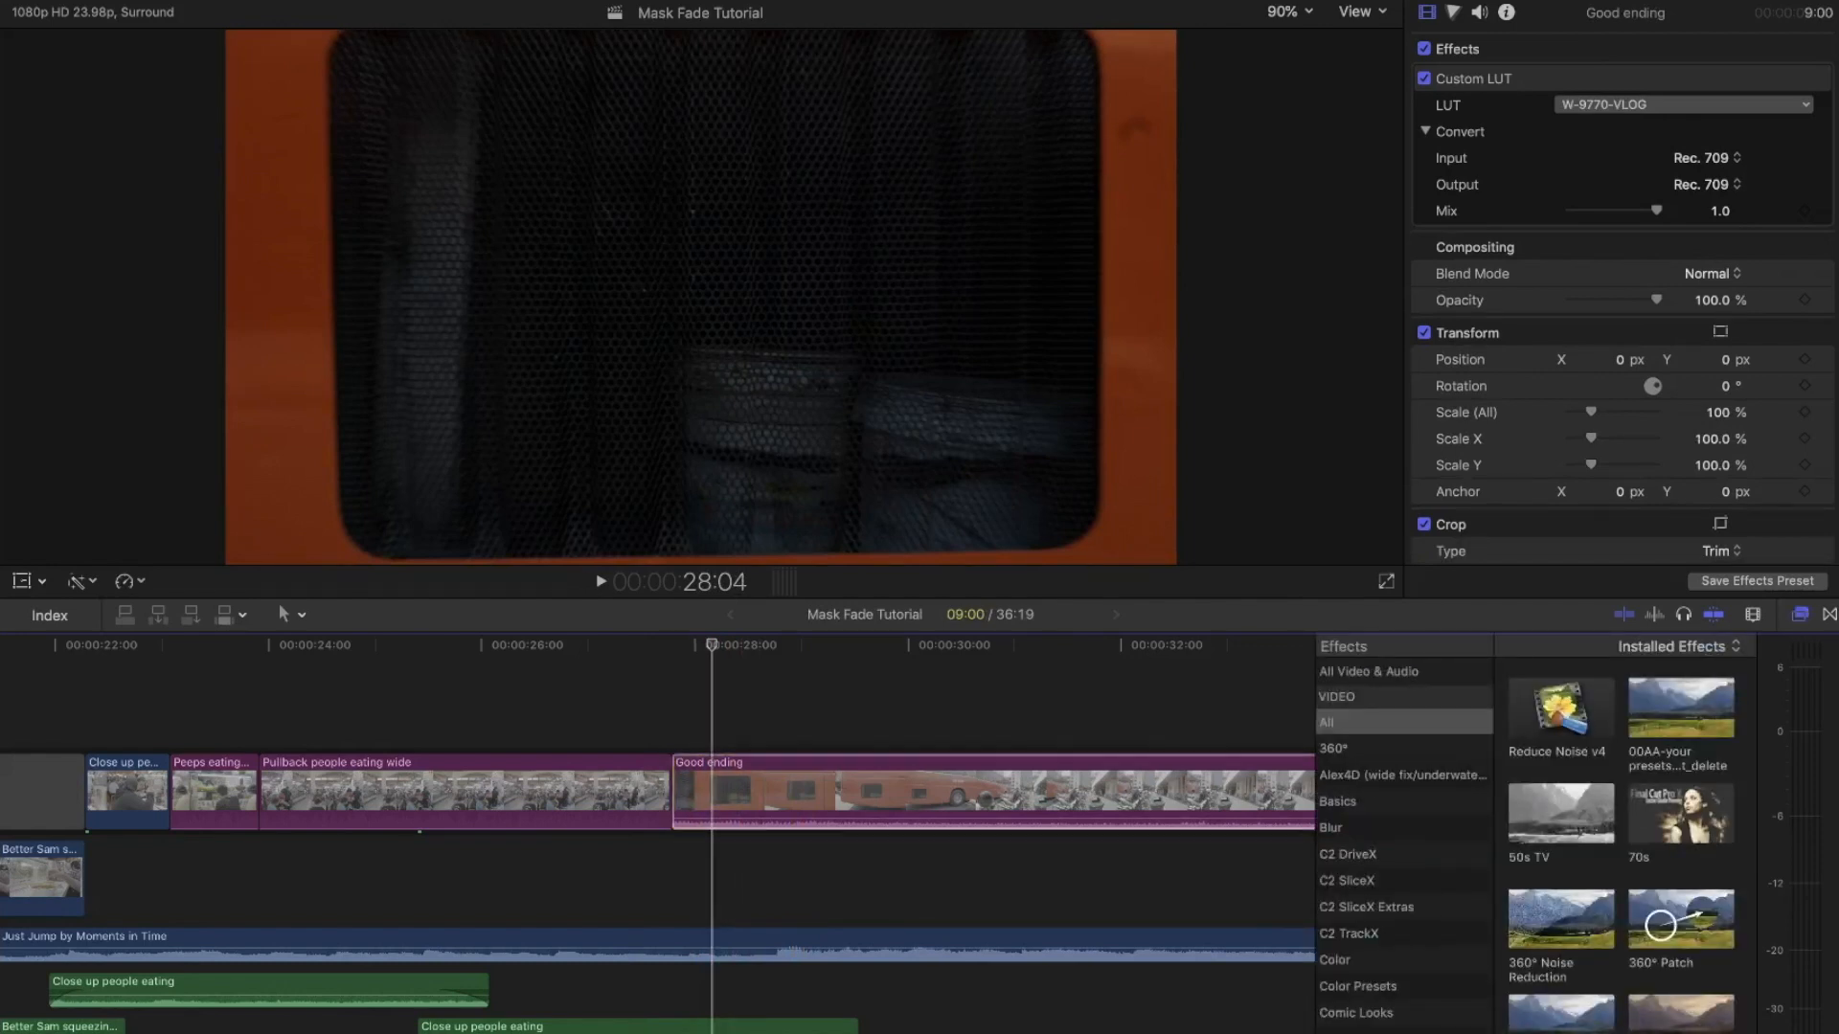
pyautogui.press('cmd+5')
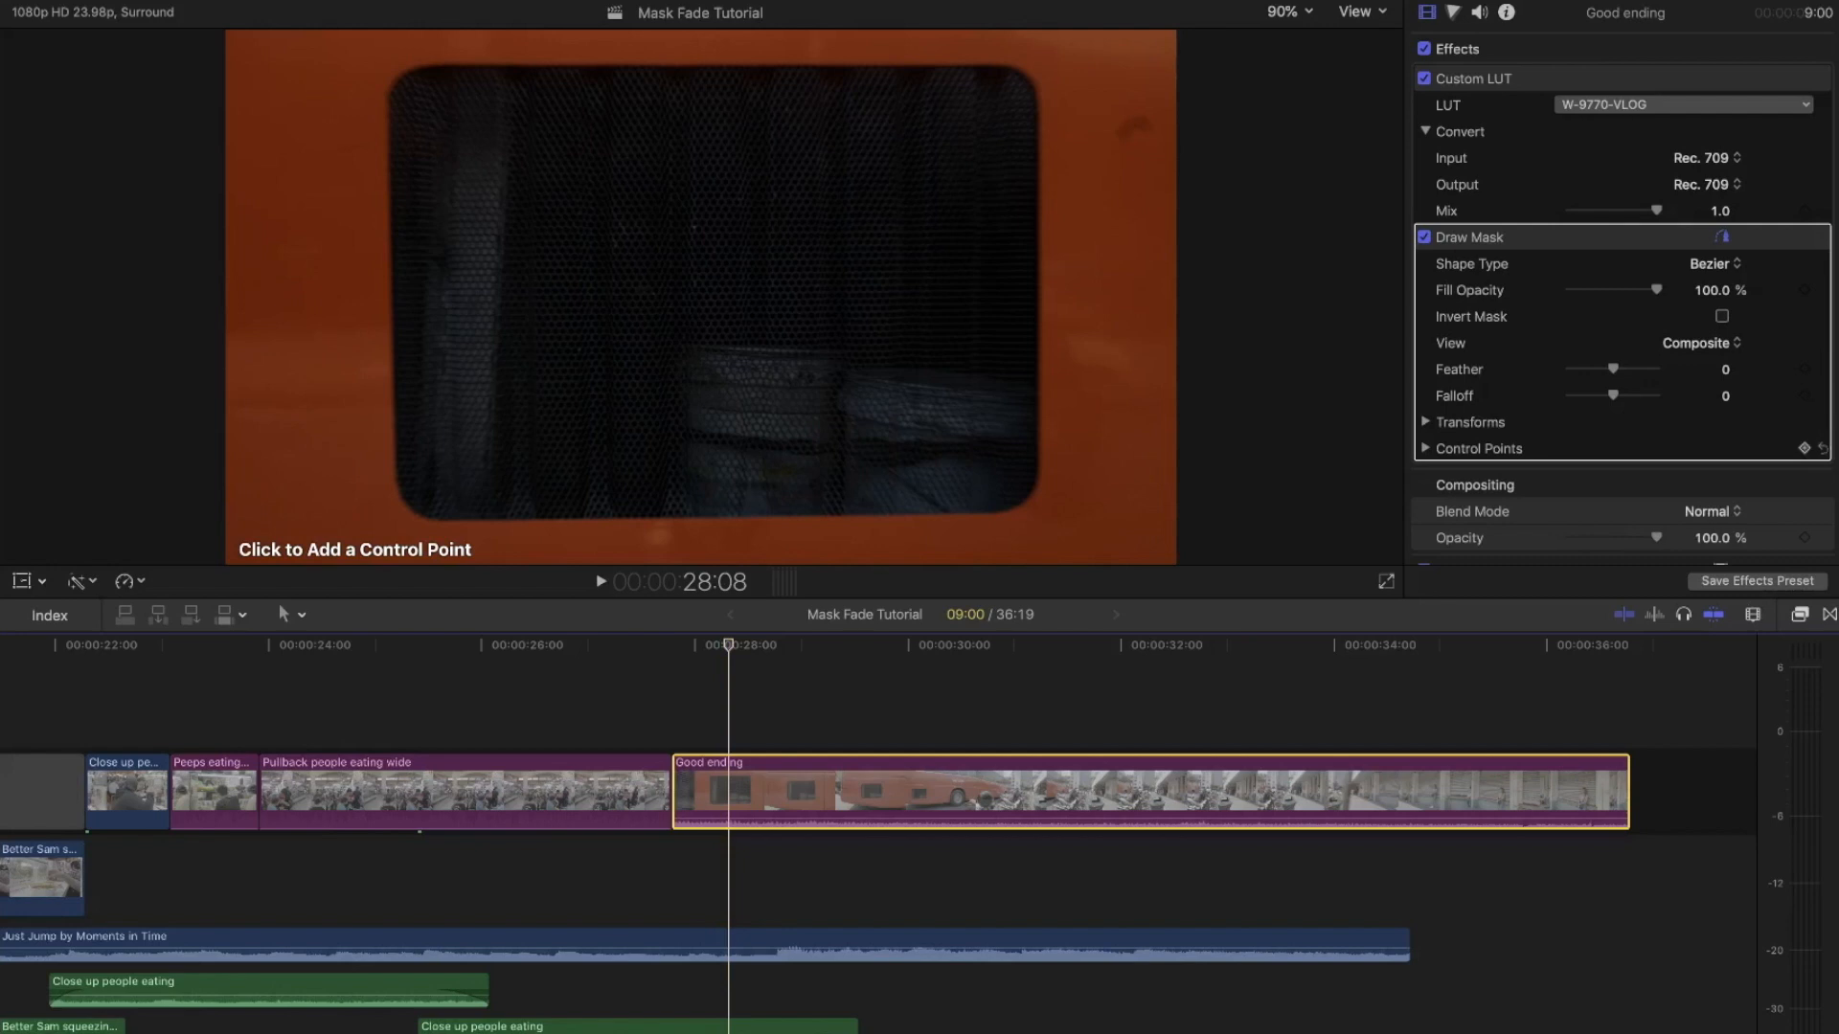
# Trace the bus grate with curved mask points and enable Invert Mask to cut it out.
pyautogui.click(1425, 421)
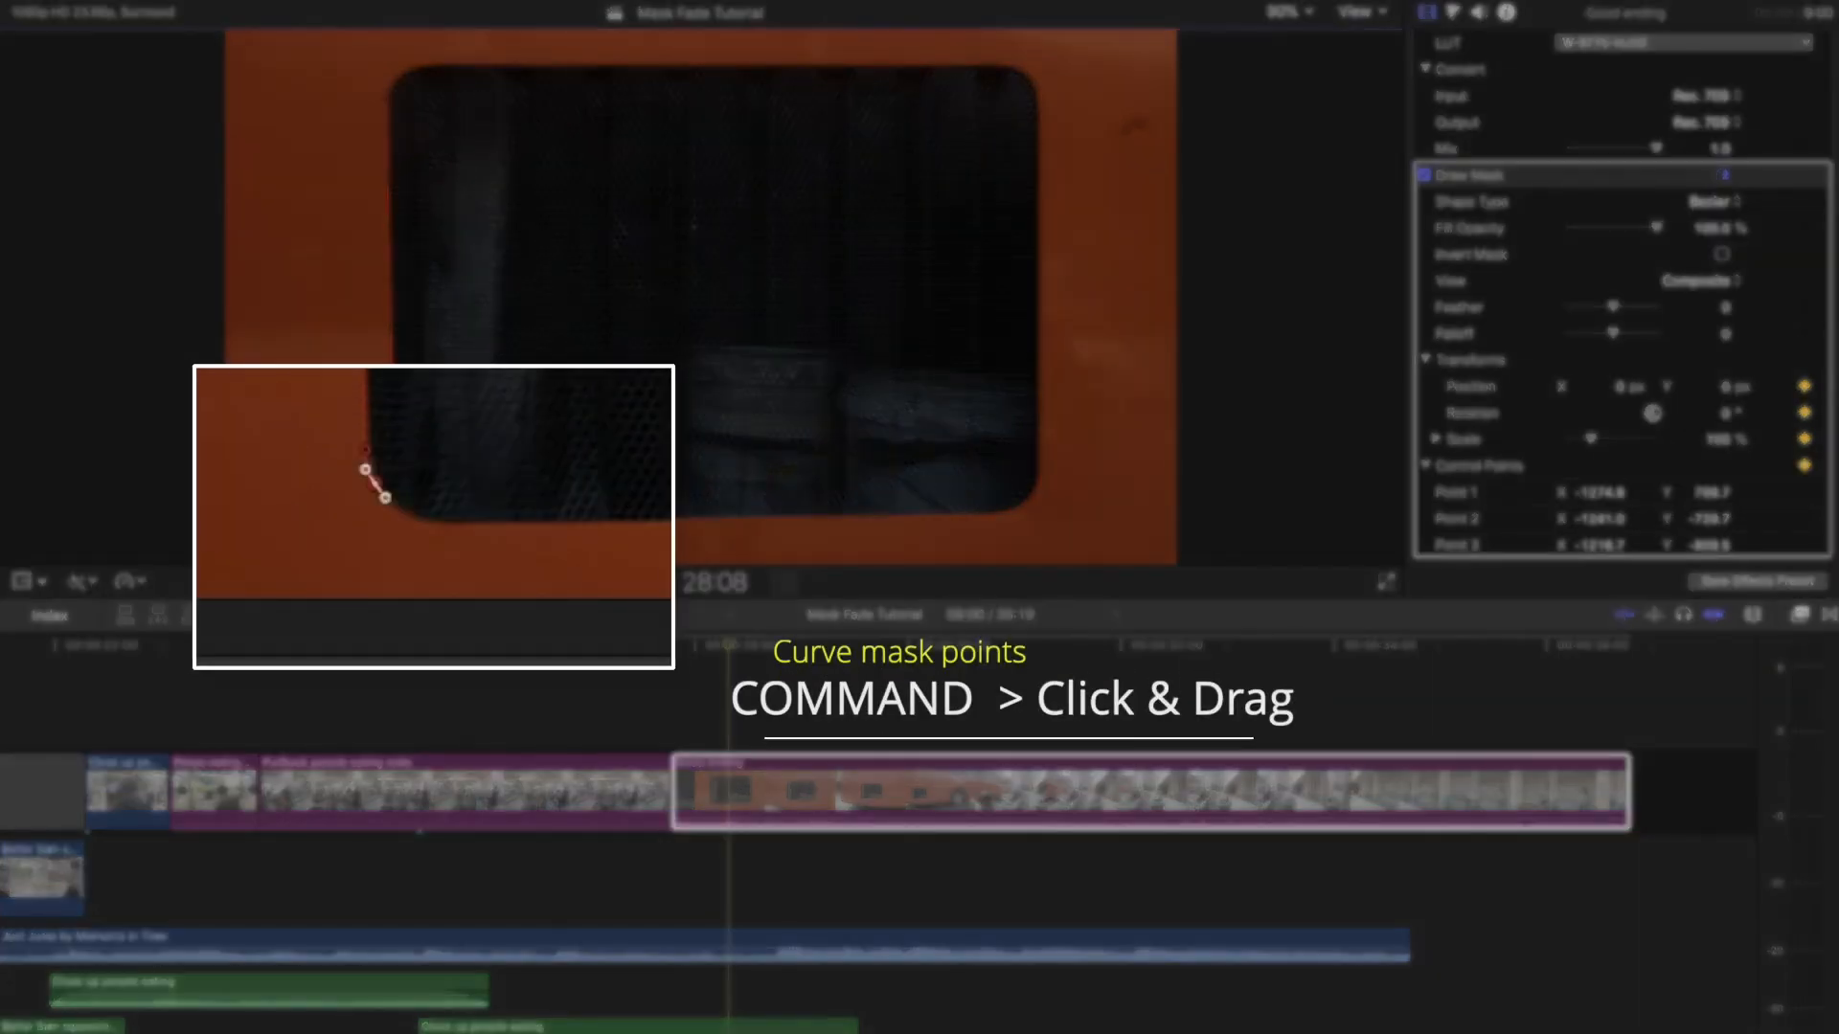
pyautogui.moveTo(368, 469); pyautogui.dragTo(377, 490)
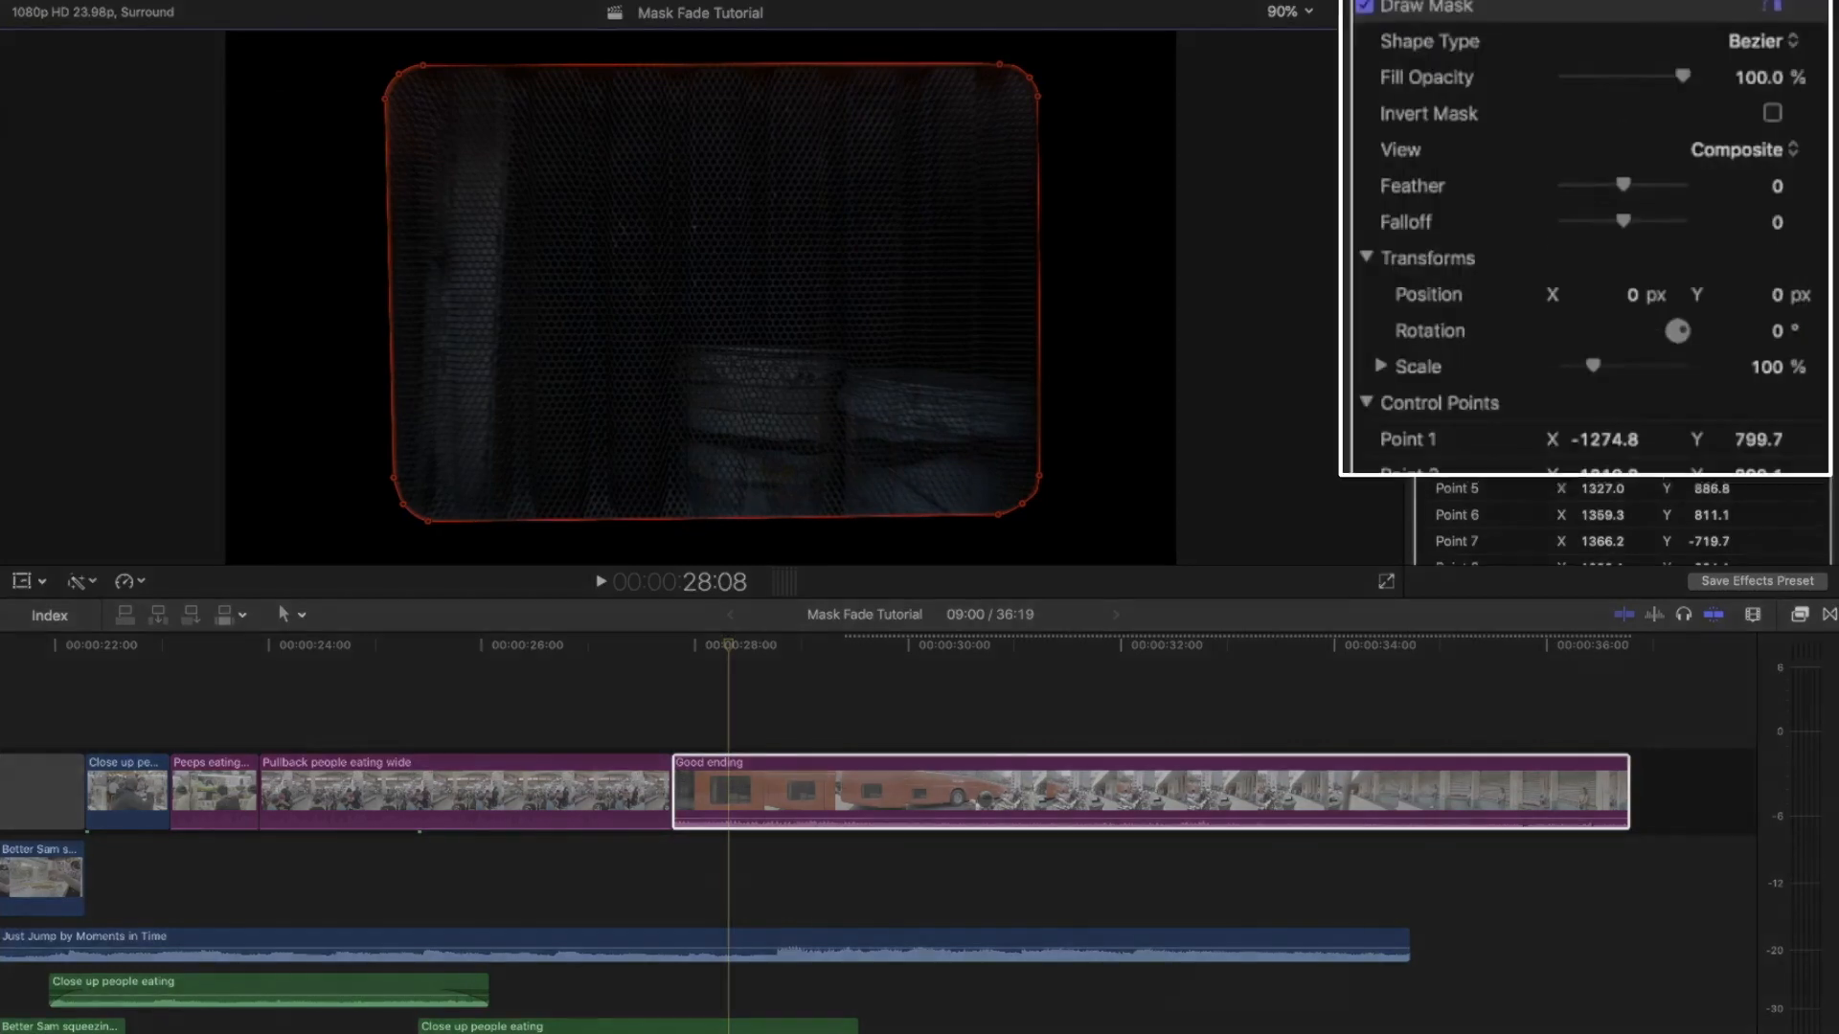
pyautogui.click(1769, 111)
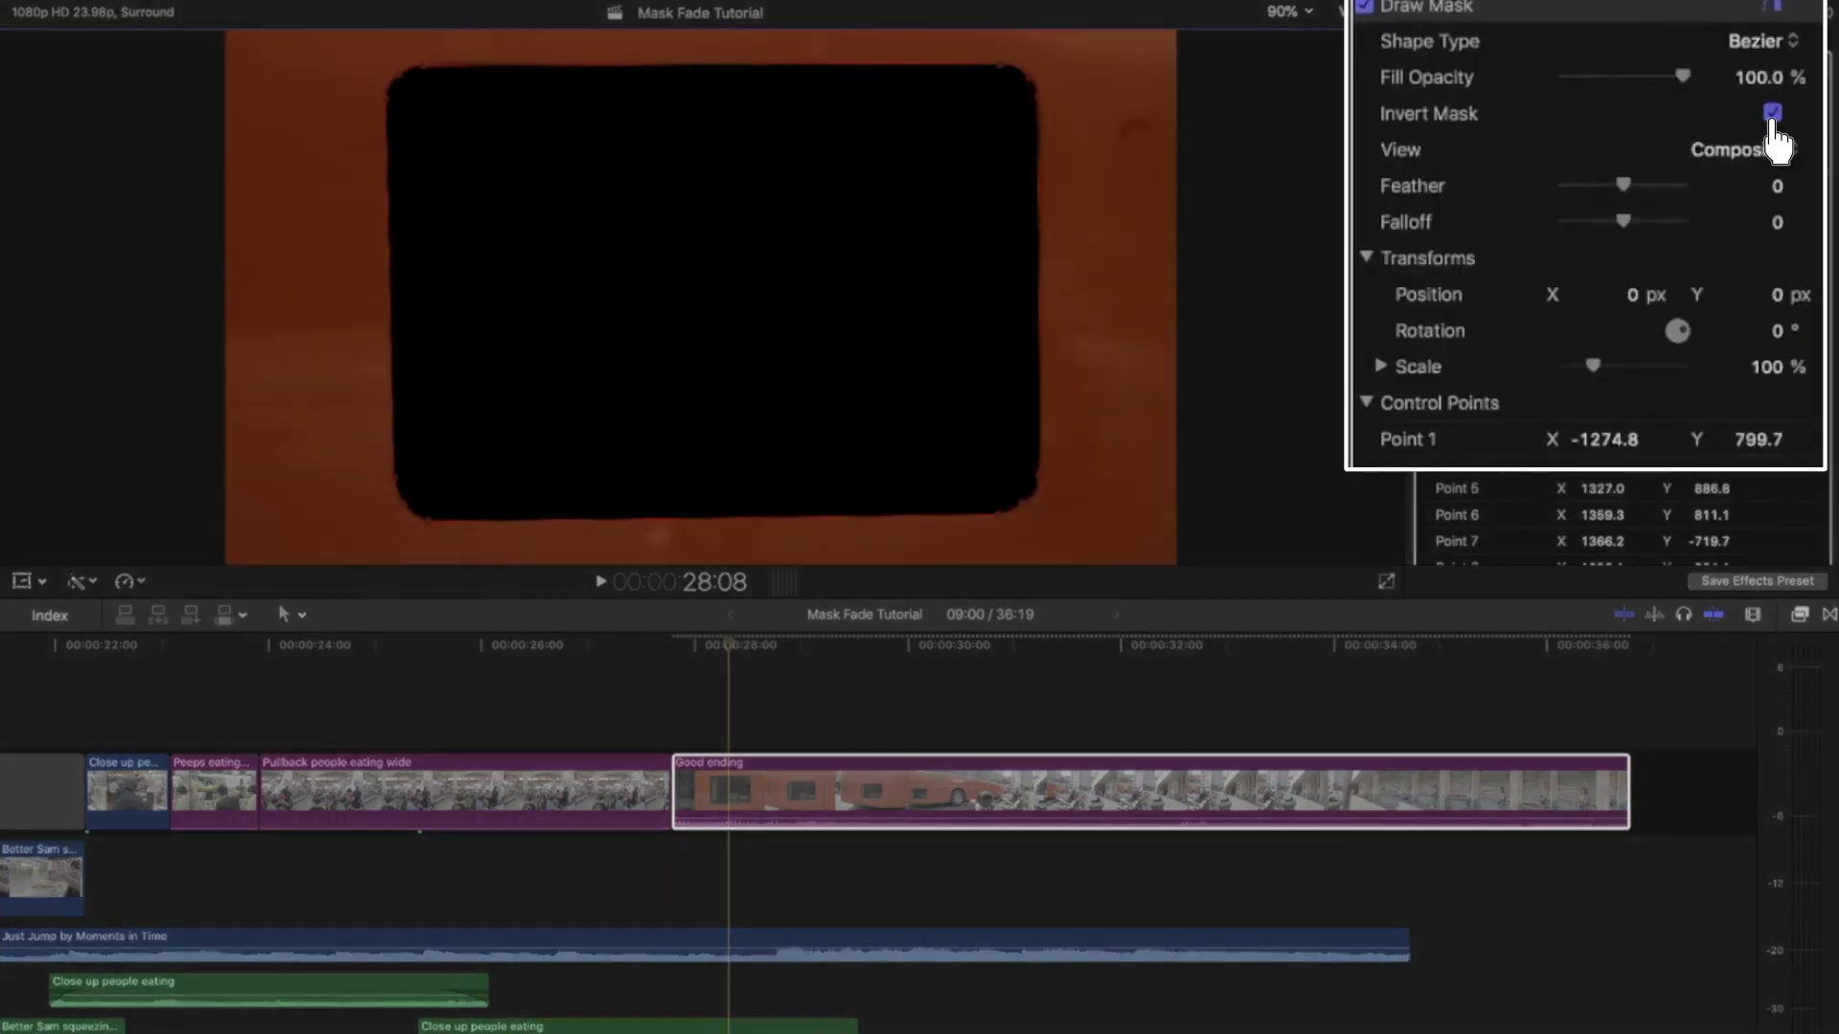
# Set Draw Mask View to Original and add a Transforms keyframe for the mask.
pyautogui.click(1754, 150)
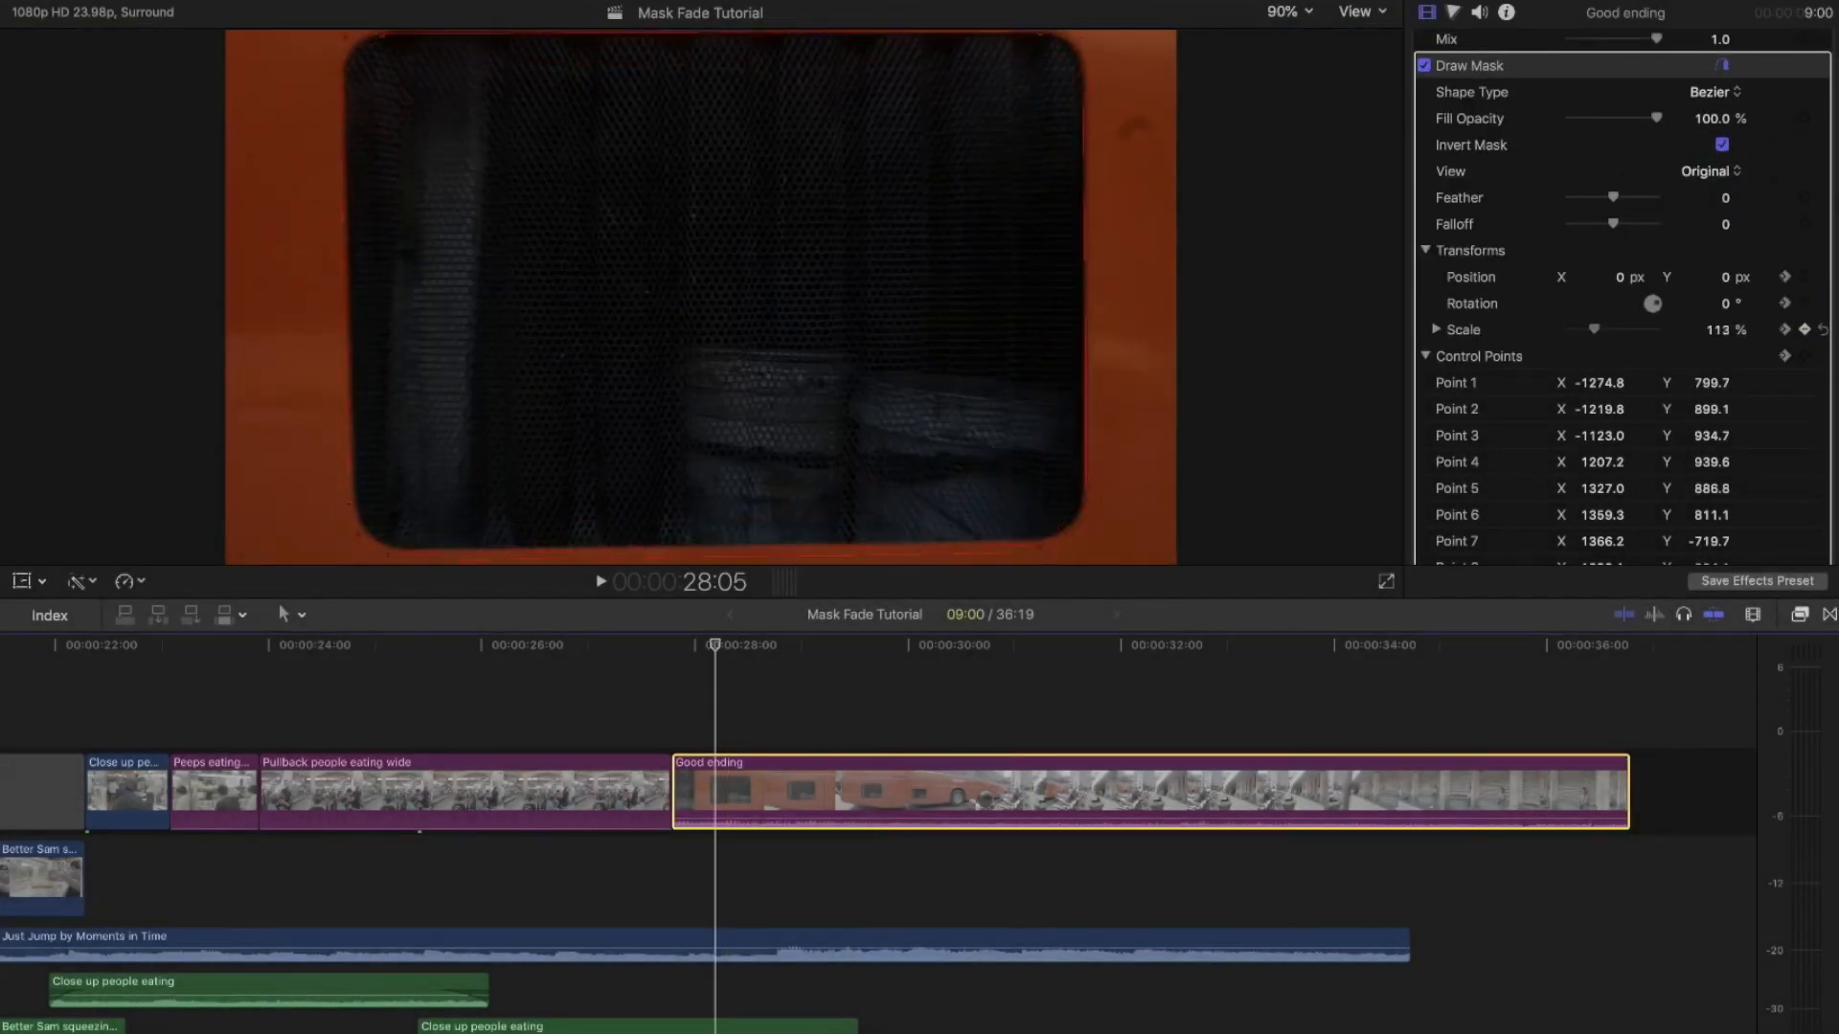
pyautogui.click(1714, 330)
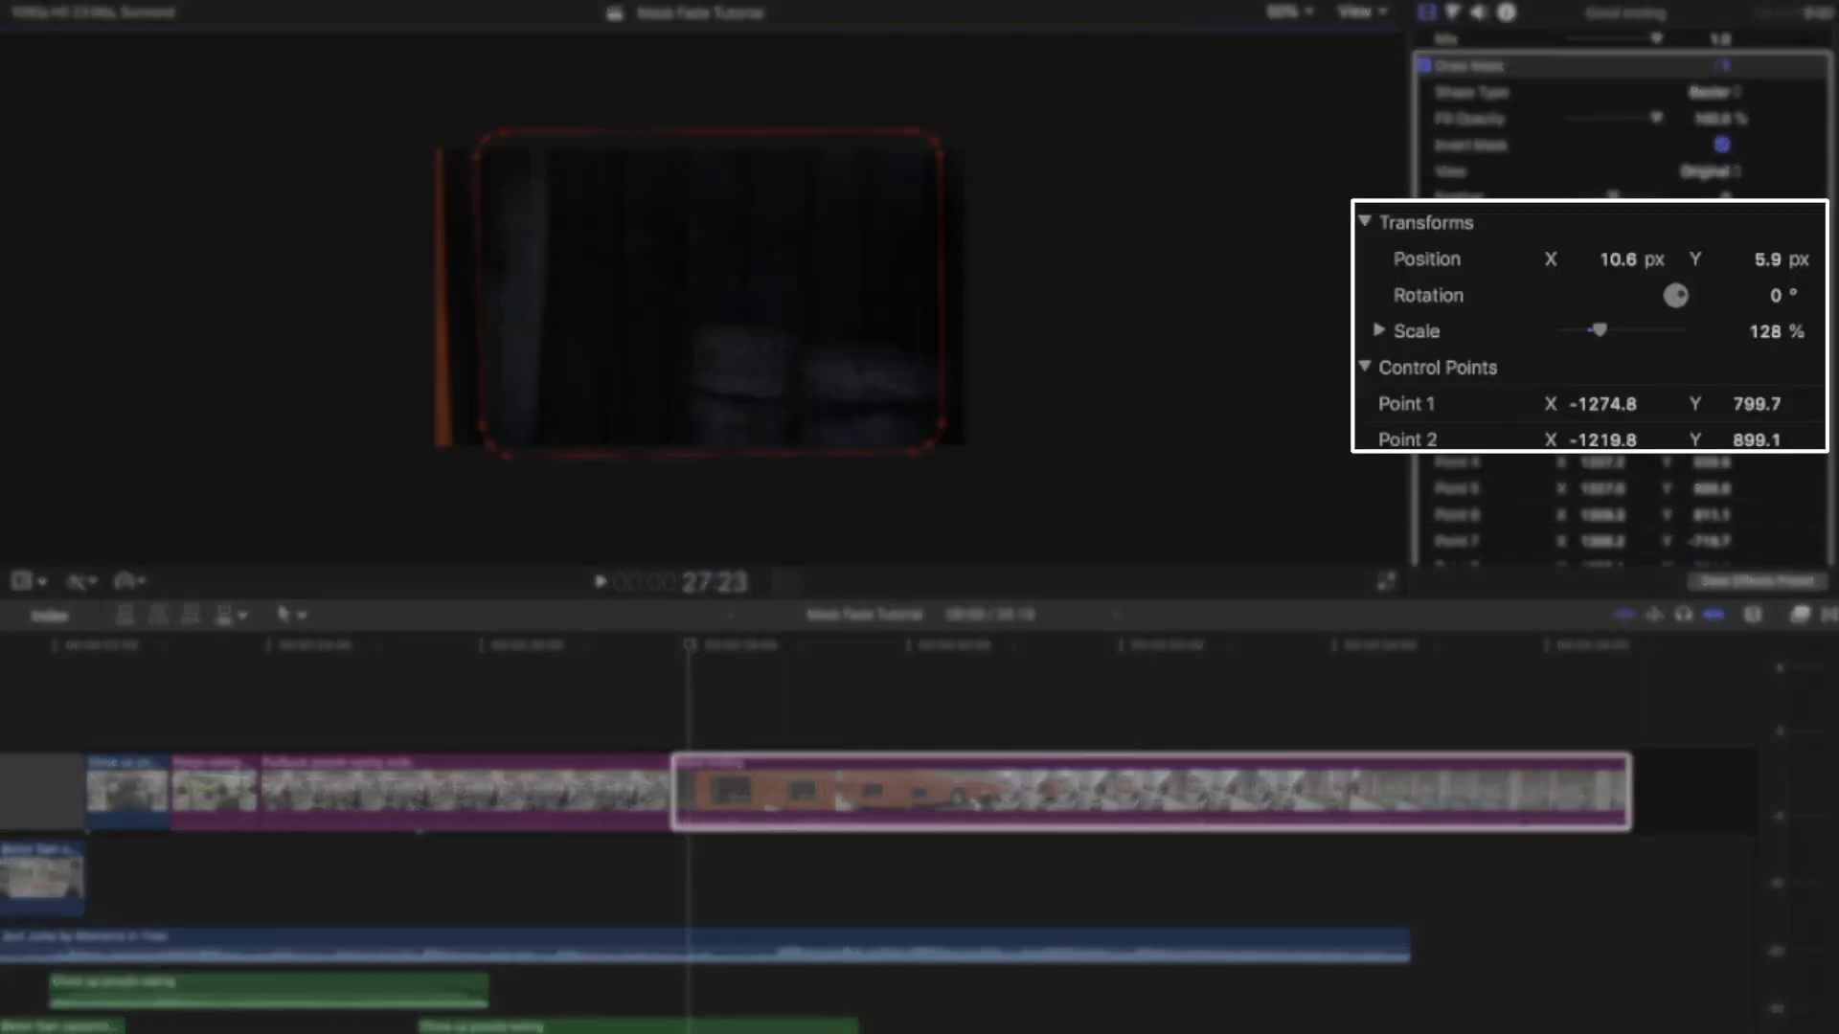
# Nudge the mask position to refit the grate at another frame.
pyautogui.moveTo(1590, 329); pyautogui.dragTo(1605, 329)
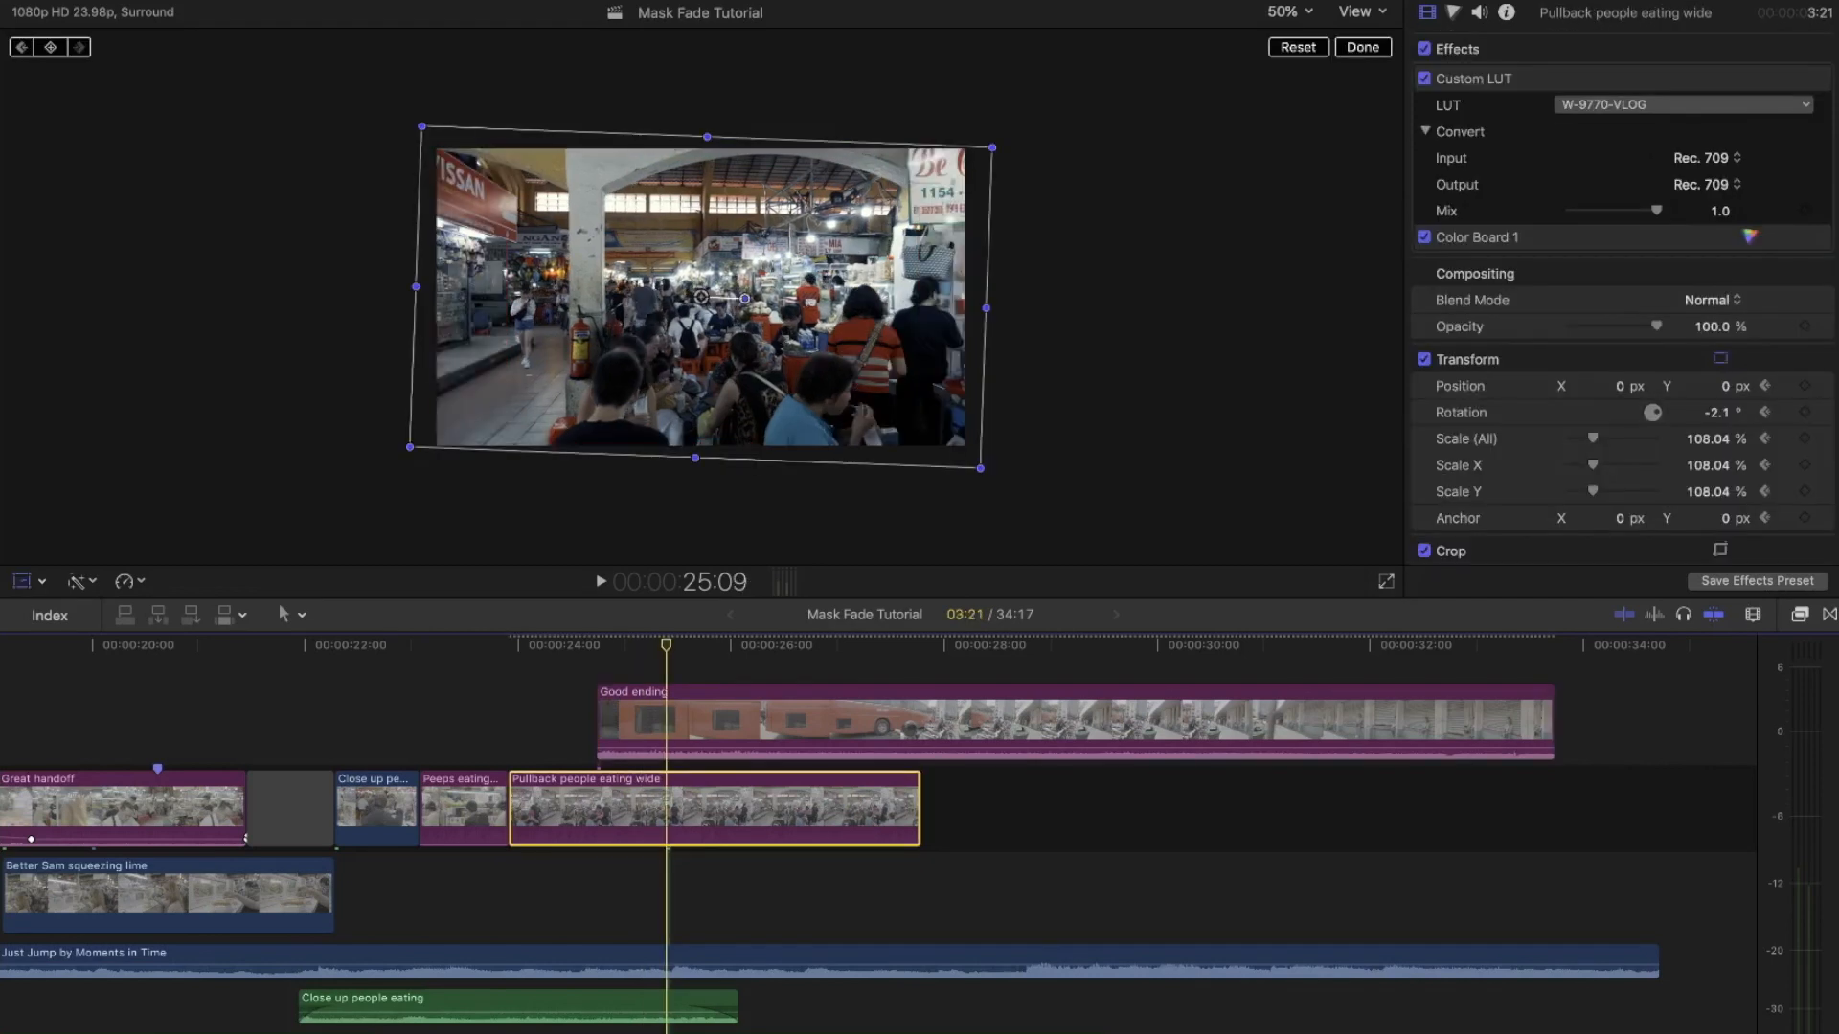
# Select the Pullback people eating wide clip and add a Transform keyframe for its 50% scale.
pyautogui.click(797, 643)
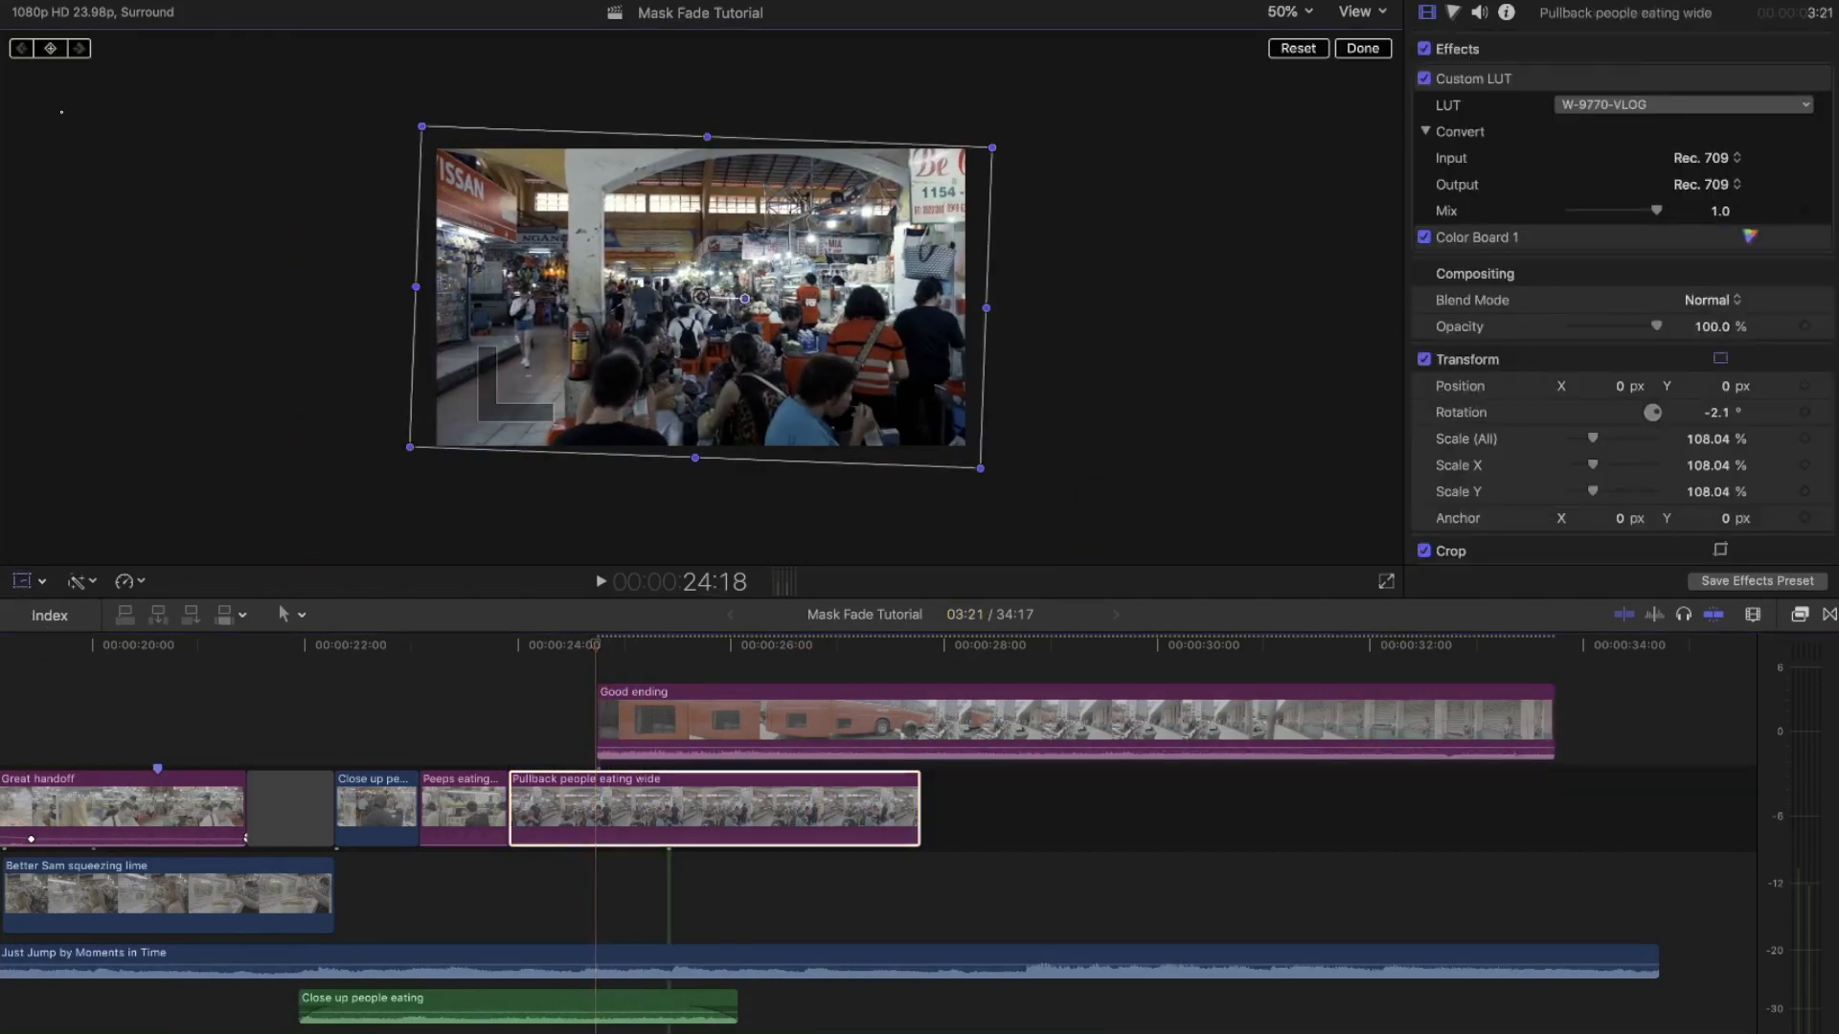
pyautogui.click(52, 50)
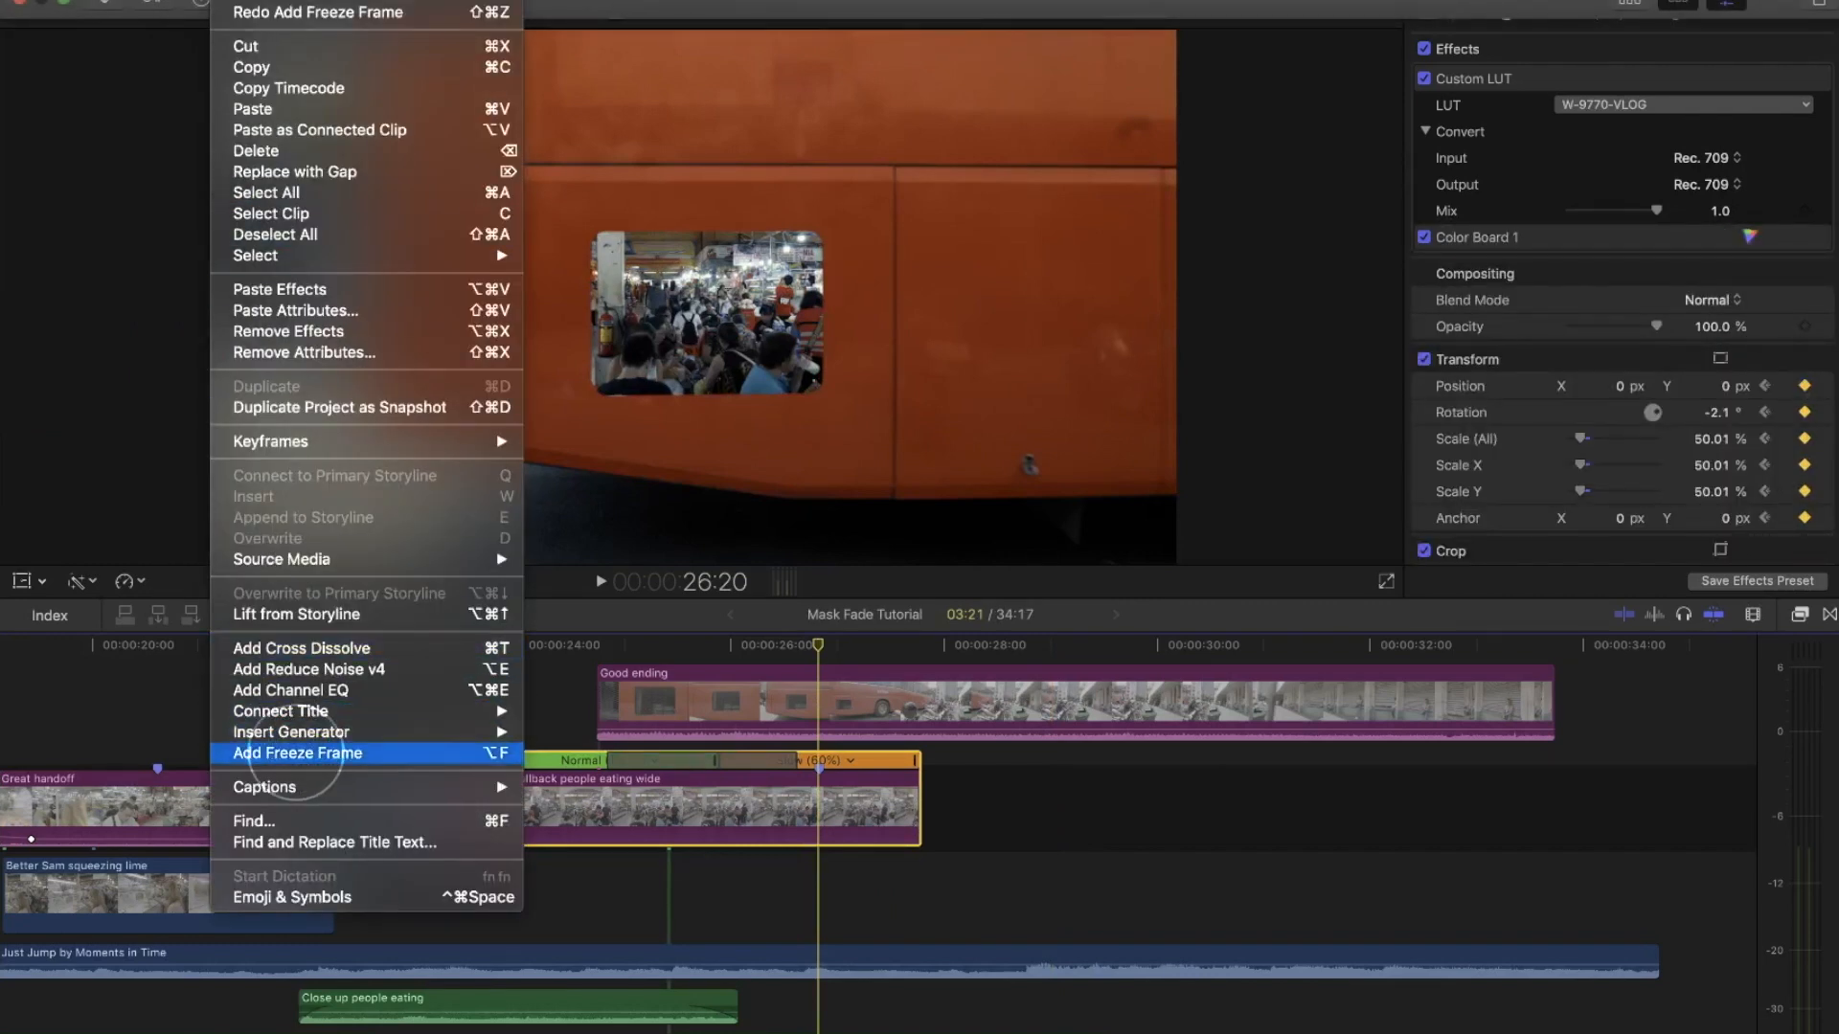
# Add a freeze frame of the market shot and drag it left into the bus grate.
pyautogui.click(295, 753)
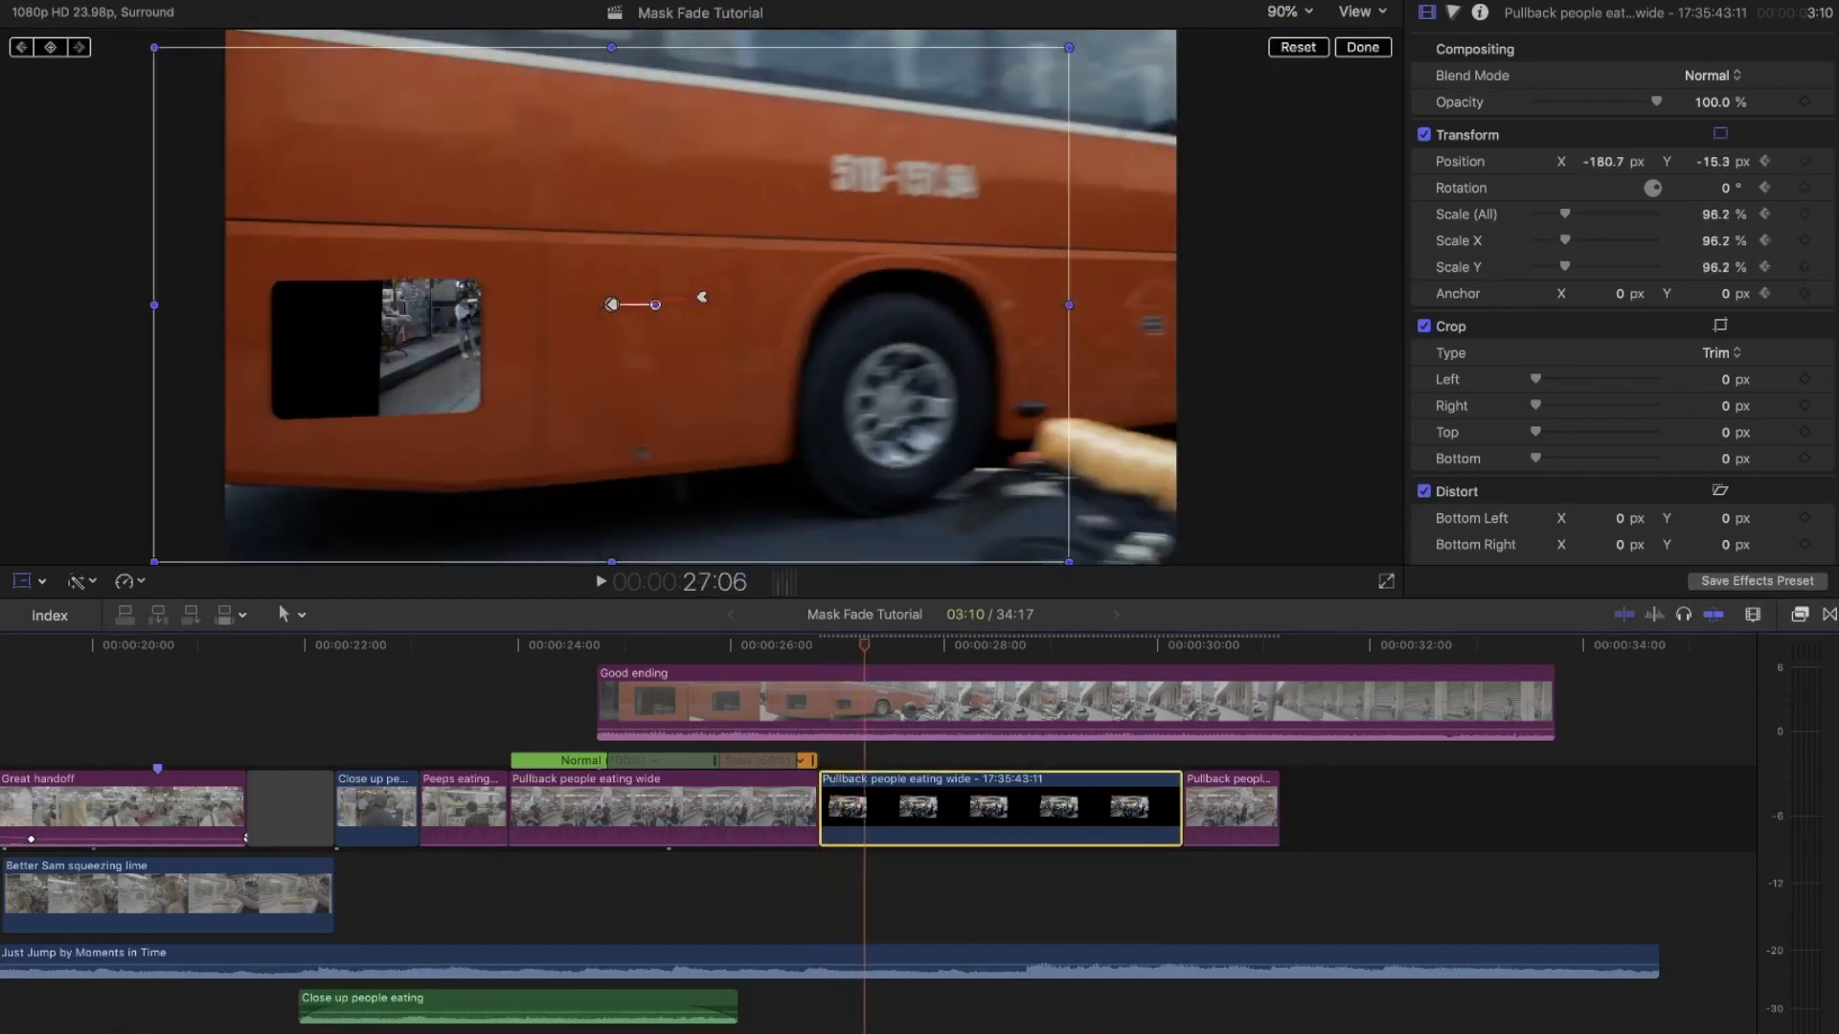
pyautogui.moveTo(655, 304); pyautogui.dragTo(282, 328)
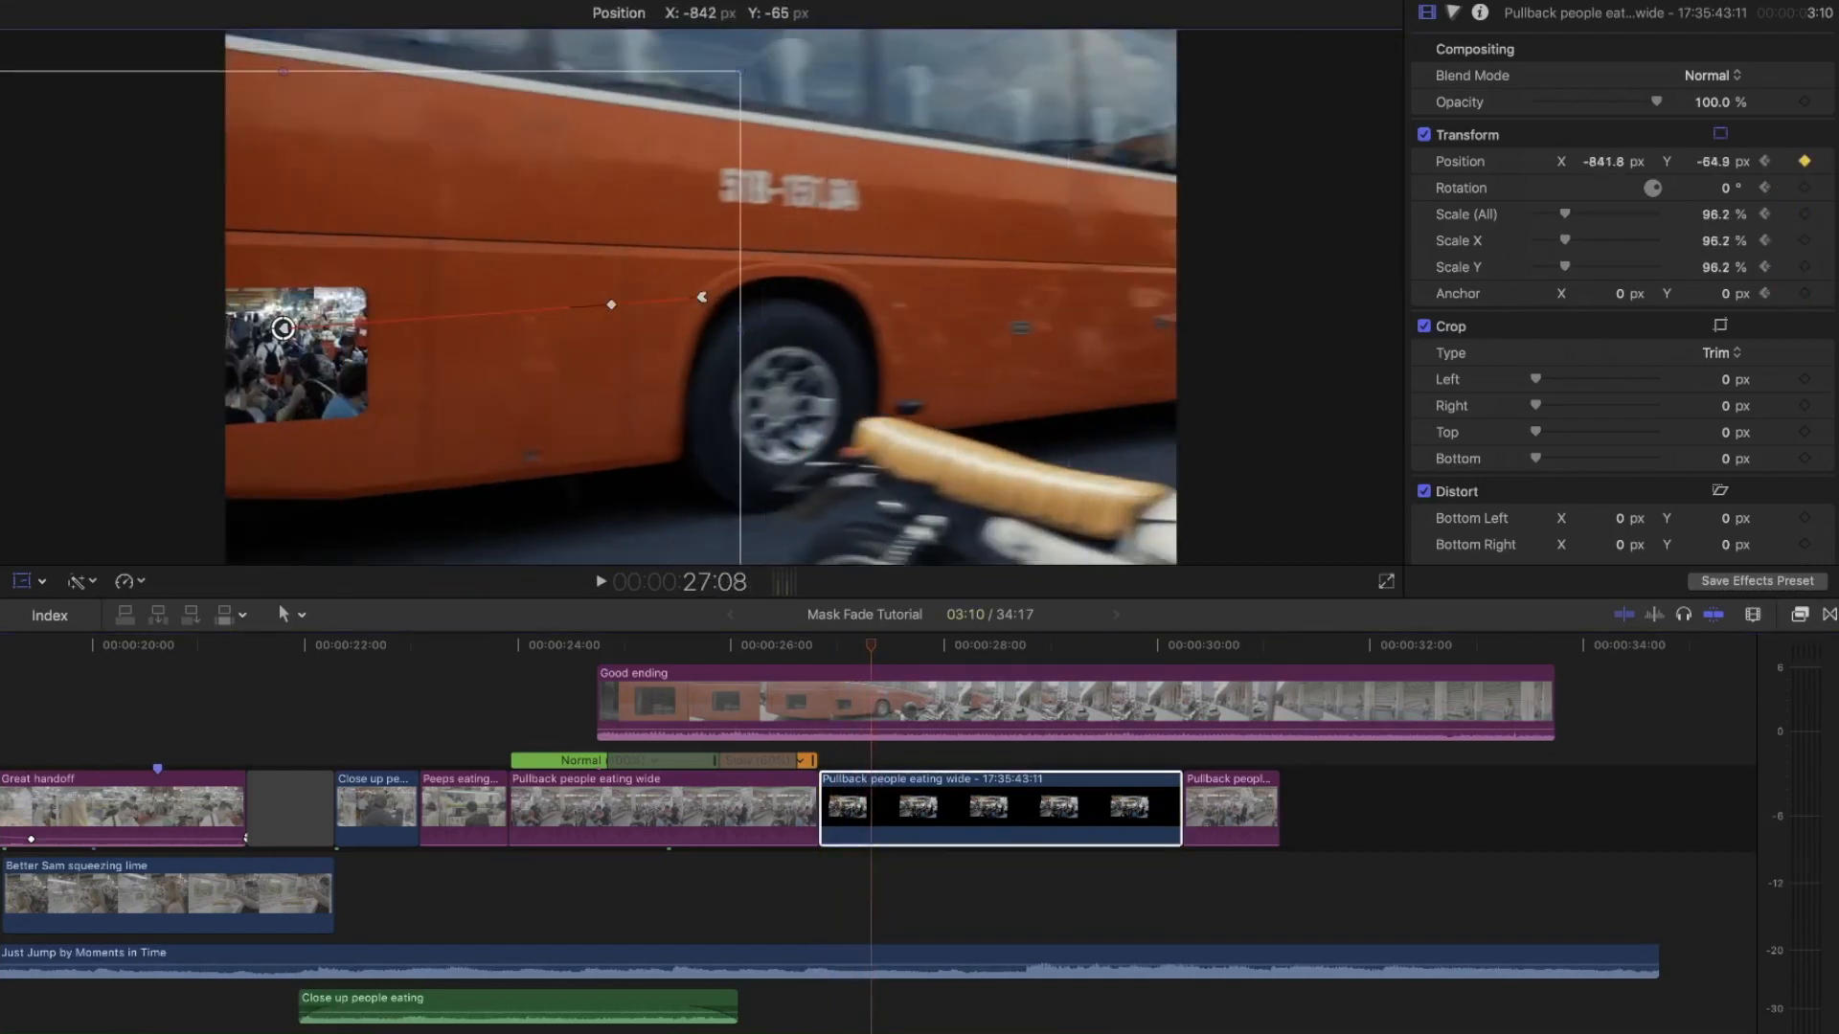